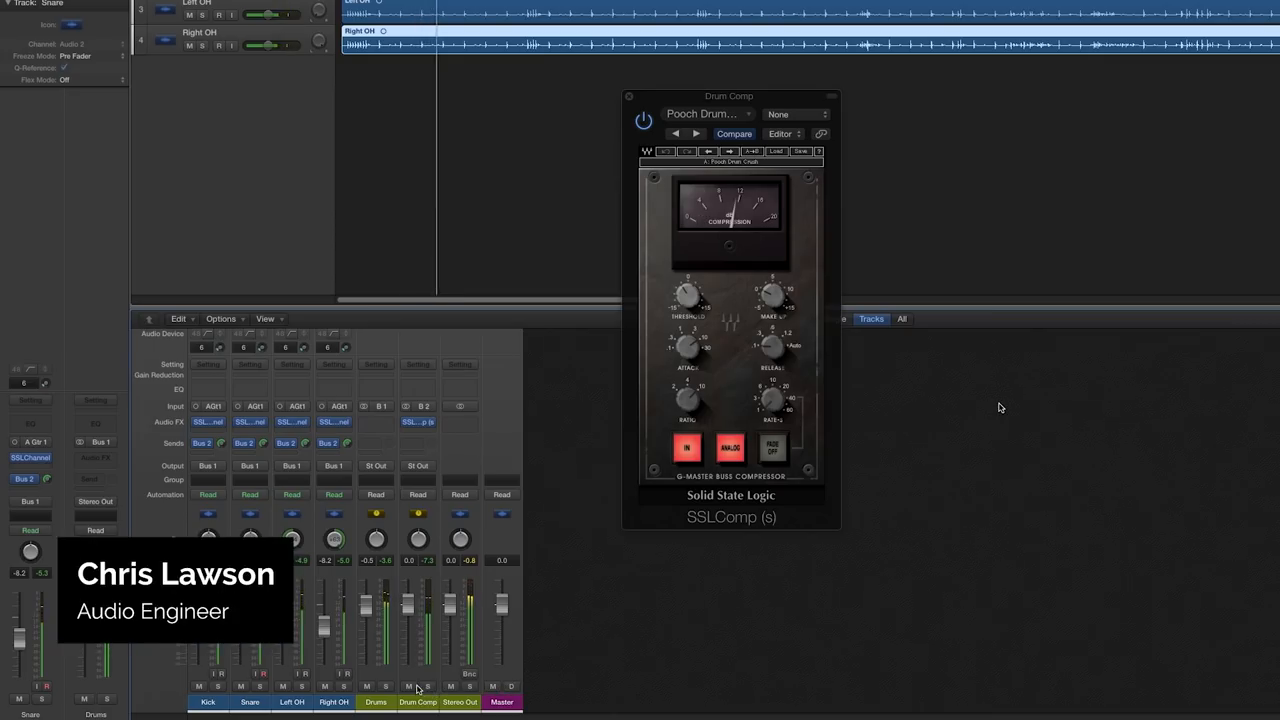
Browse the Kick track's G-Channel factory presets, such as Kick Drum and CLA Kick
{"action": "left_click", "coordinate": [410, 687]}
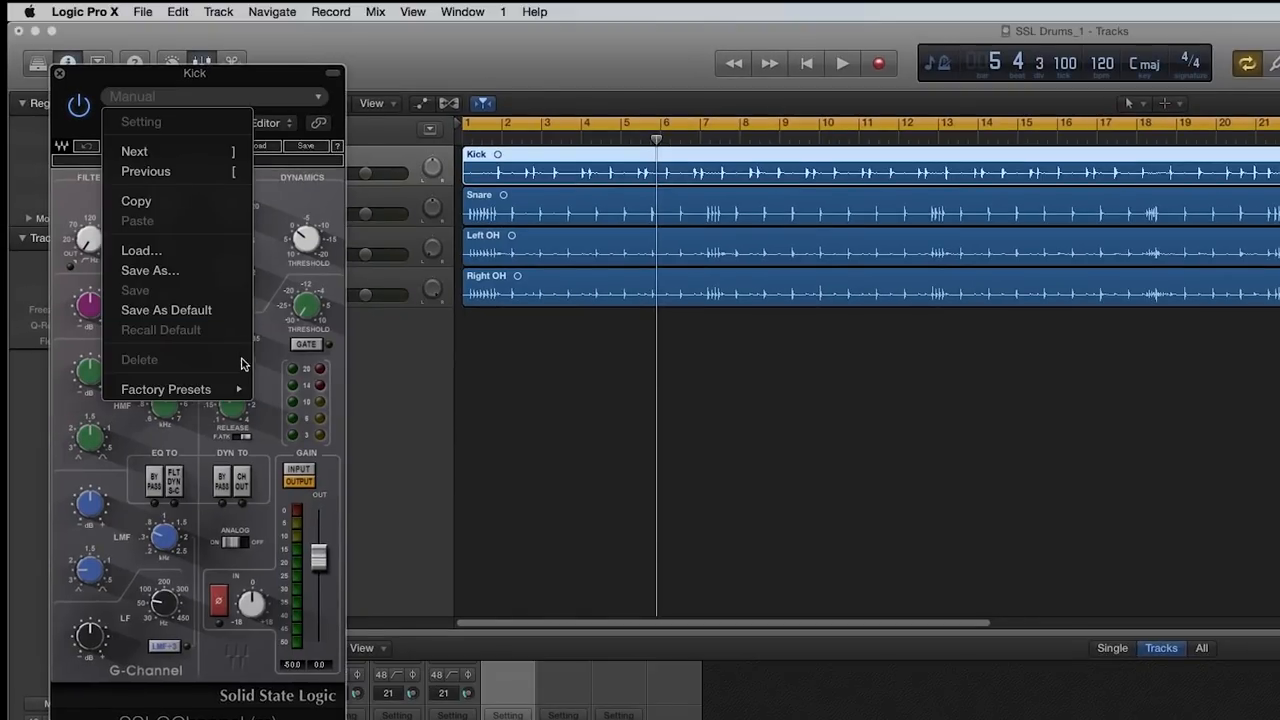
{"action": "left_click", "coordinate": [166, 389]}
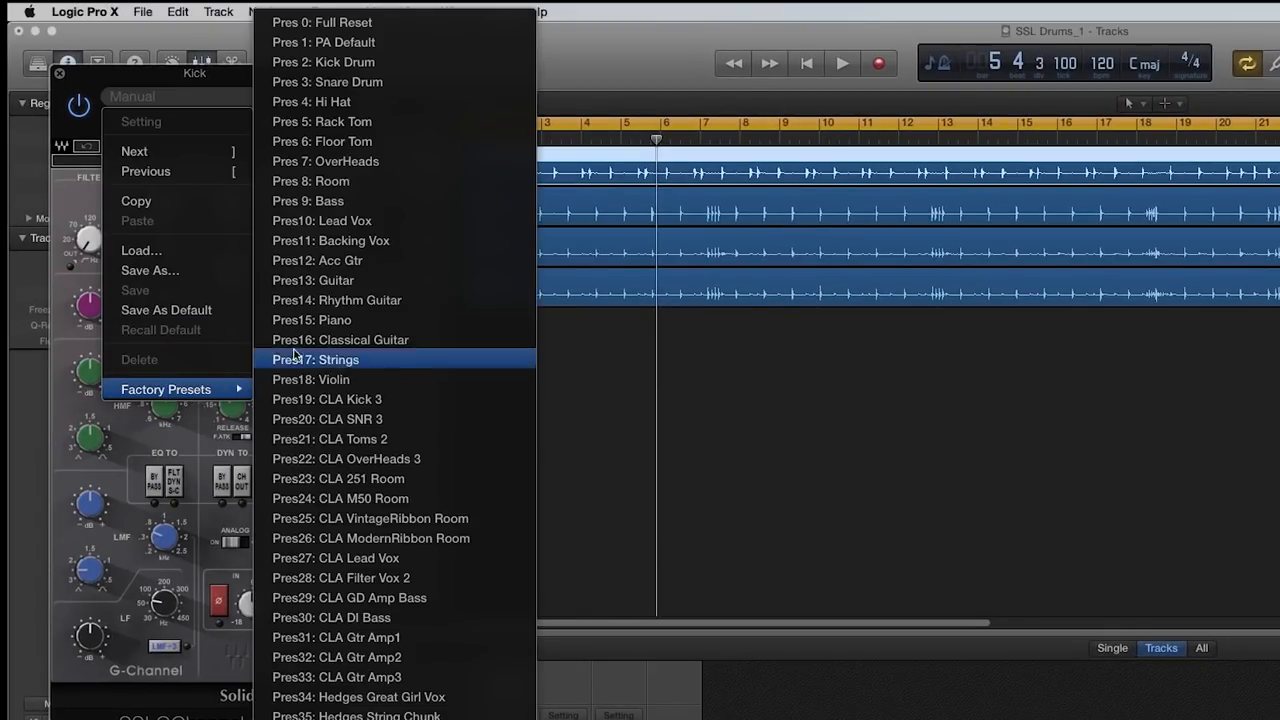
{"action": "mouse_move", "coordinate": [323, 62]}
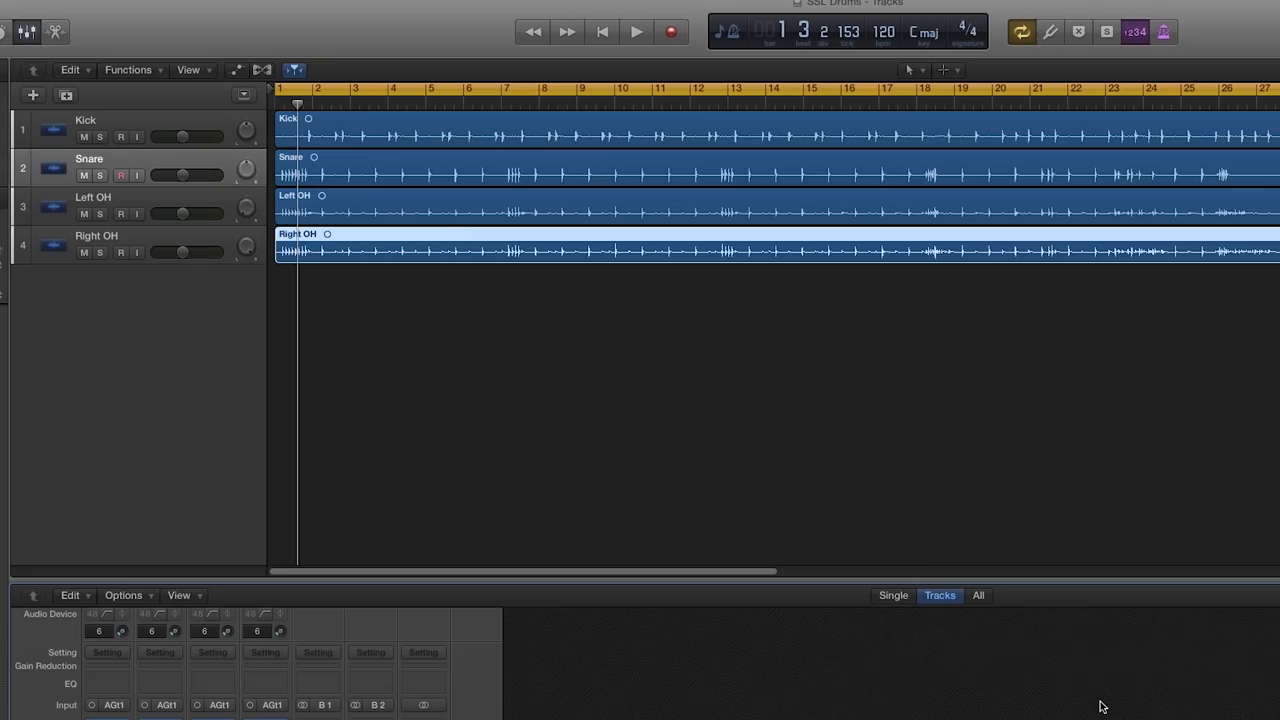
Set the Kick, Snare, Left OH and Right OH outputs to Bus 1, creating a Drums aux
{"action": "left_click", "coordinate": [637, 31]}
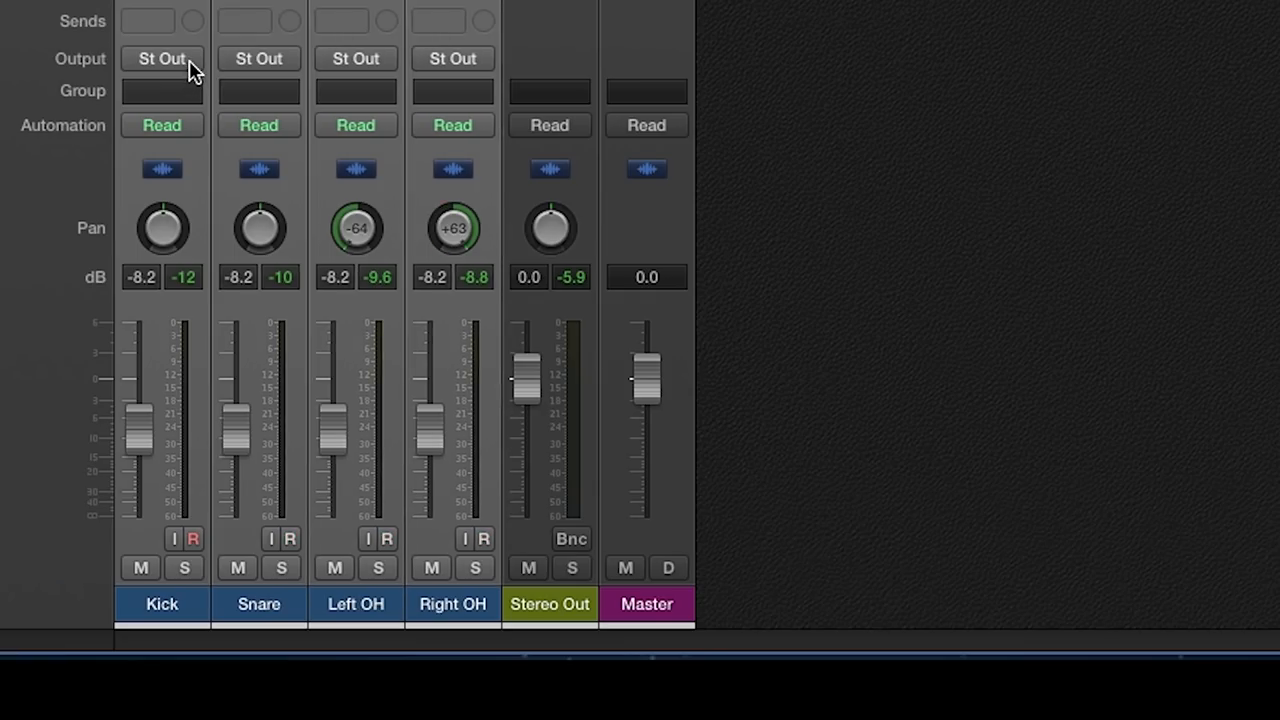
{"action": "left_click", "coordinate": [162, 58]}
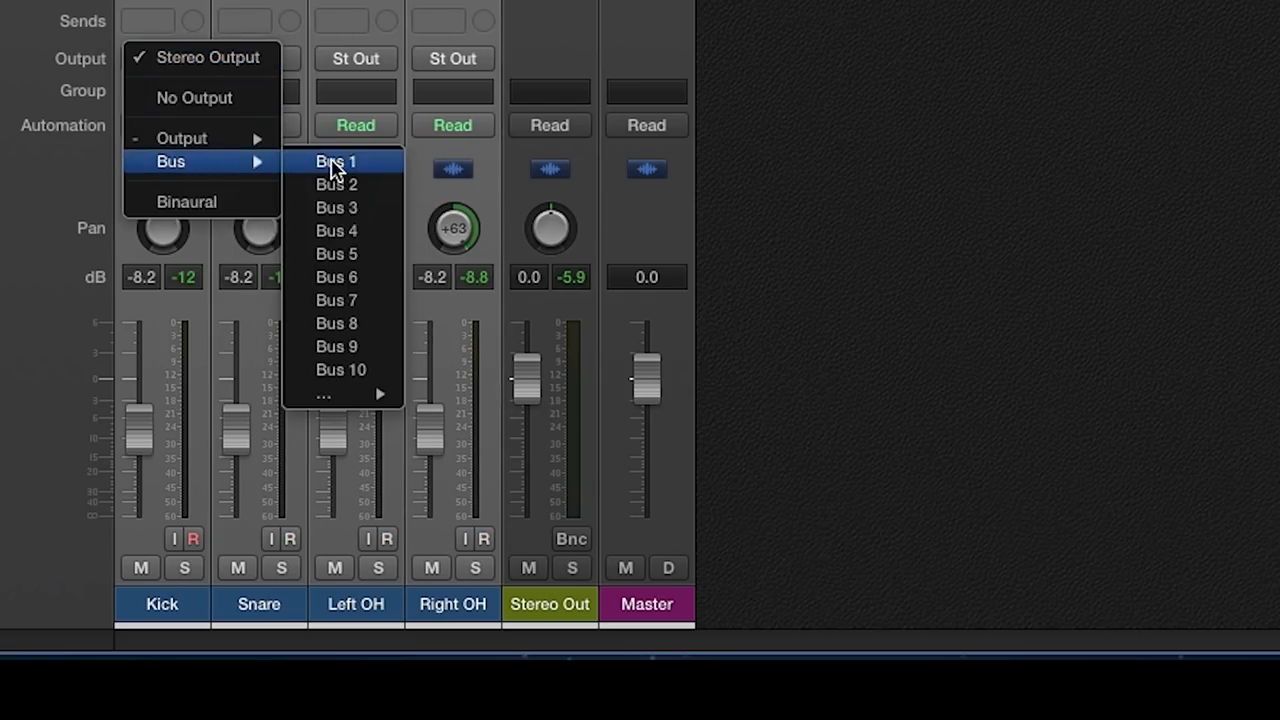
{"action": "left_click", "coordinate": [336, 161]}
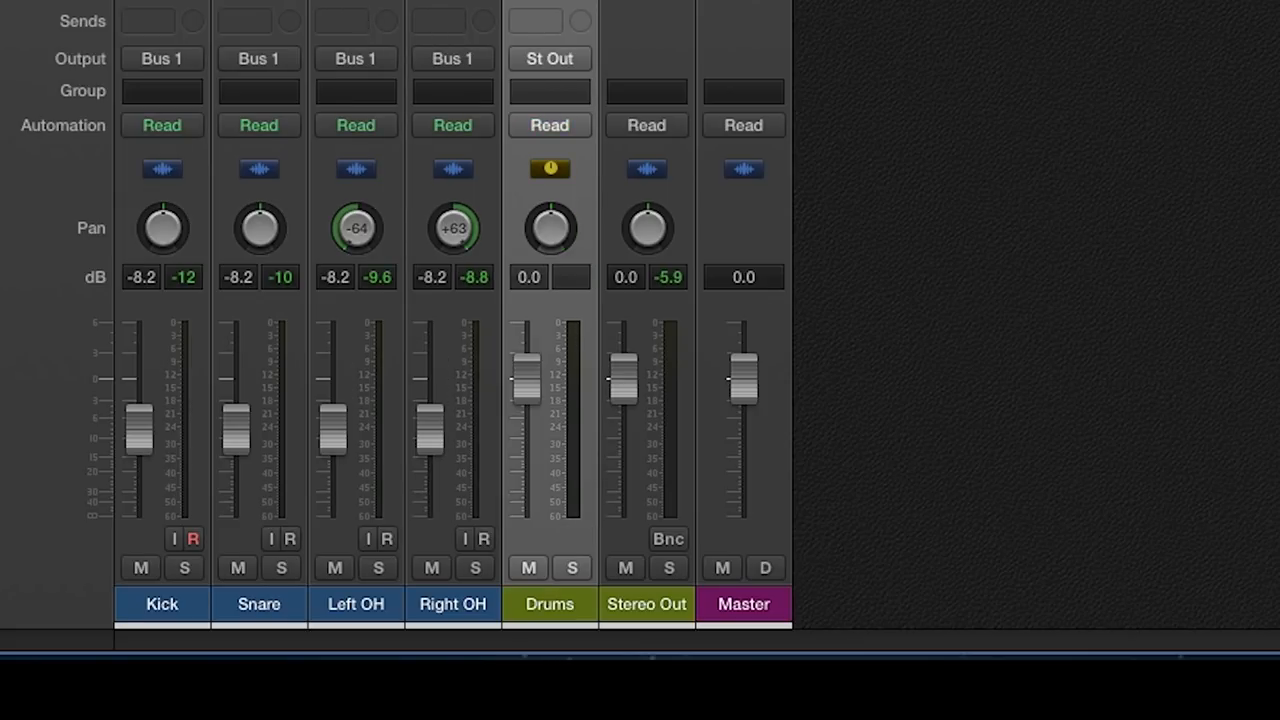
{"action": "left_click", "coordinate": [162, 20]}
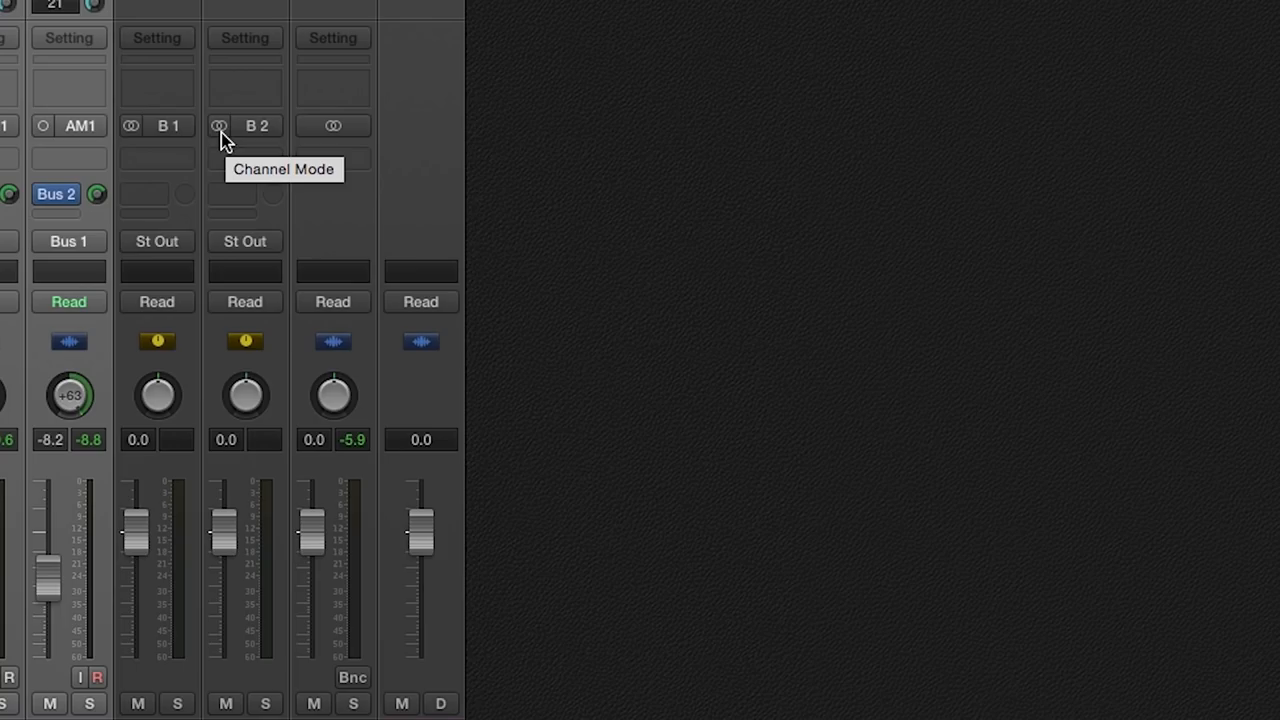
Add a Bus 2 send to the selected drum channel strips
{"action": "left_click", "coordinate": [219, 126]}
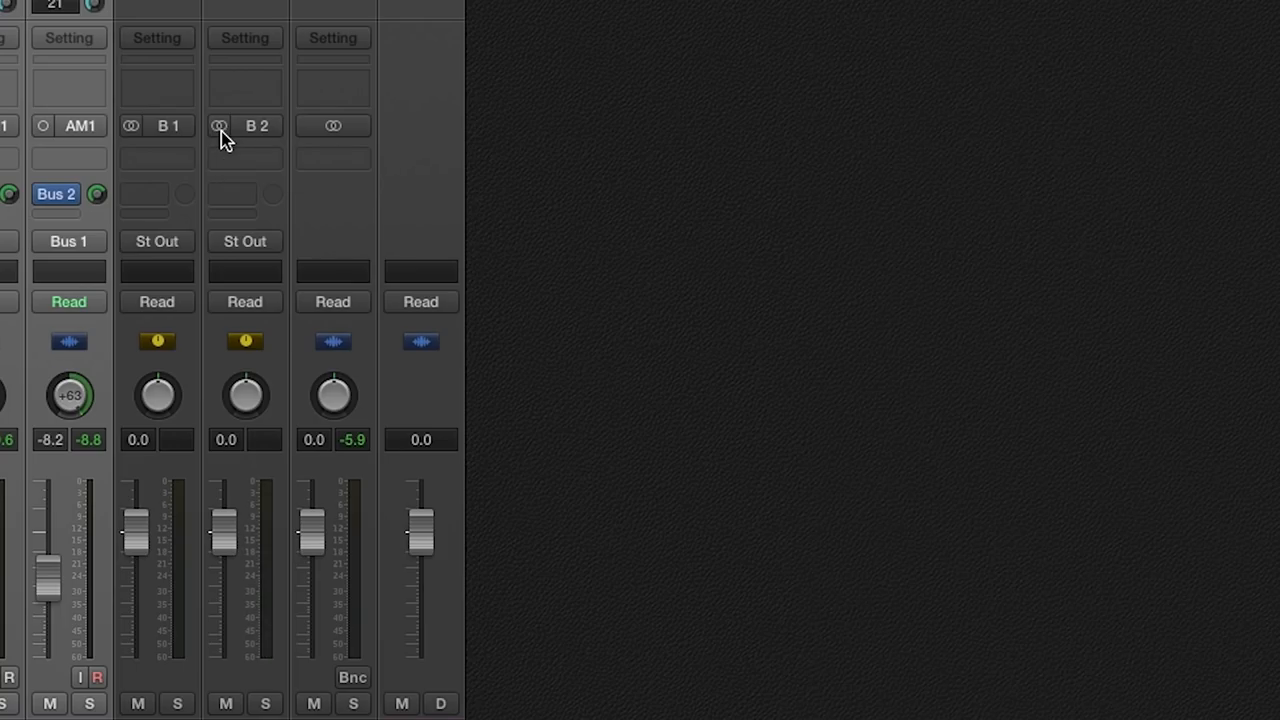
{"action": "mouse_move", "coordinate": [219, 126]}
{"action": "type", "text": "Dru"}
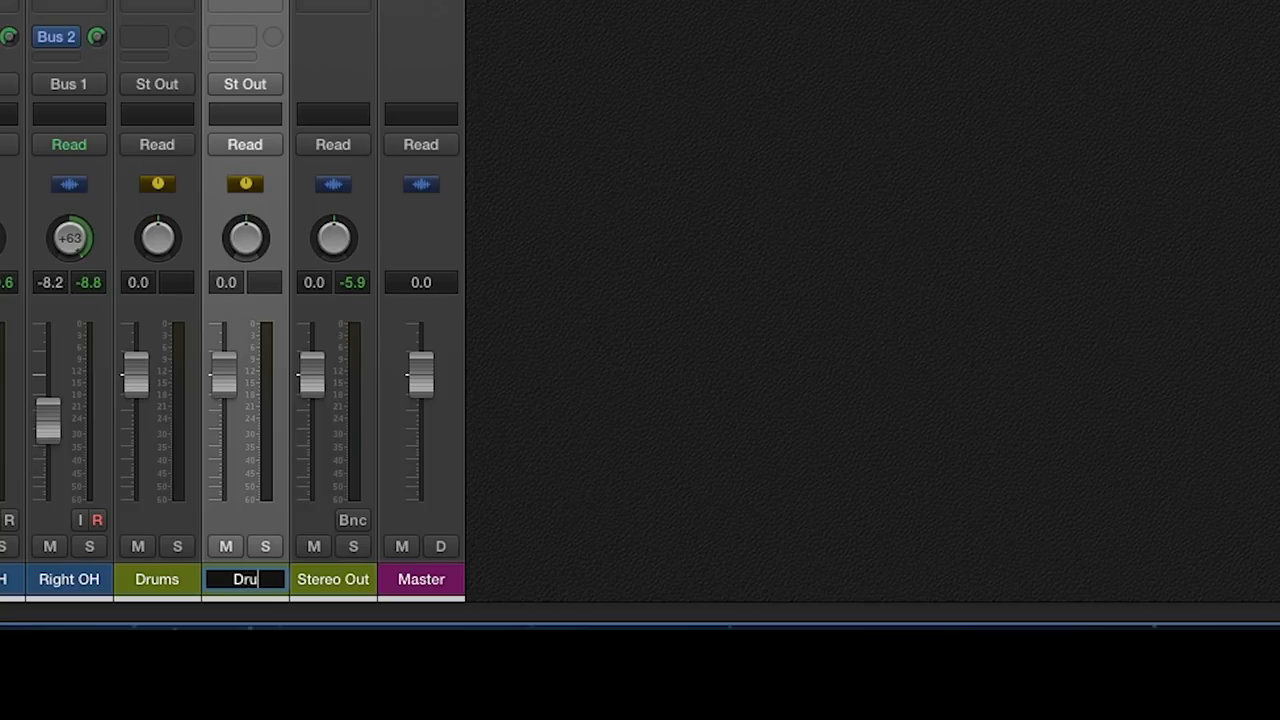
Name the aux 'Drum Comp' and load SSLComp's Pres17: Pooch Drum Crush preset
{"action": "type", "text": "Comp"}
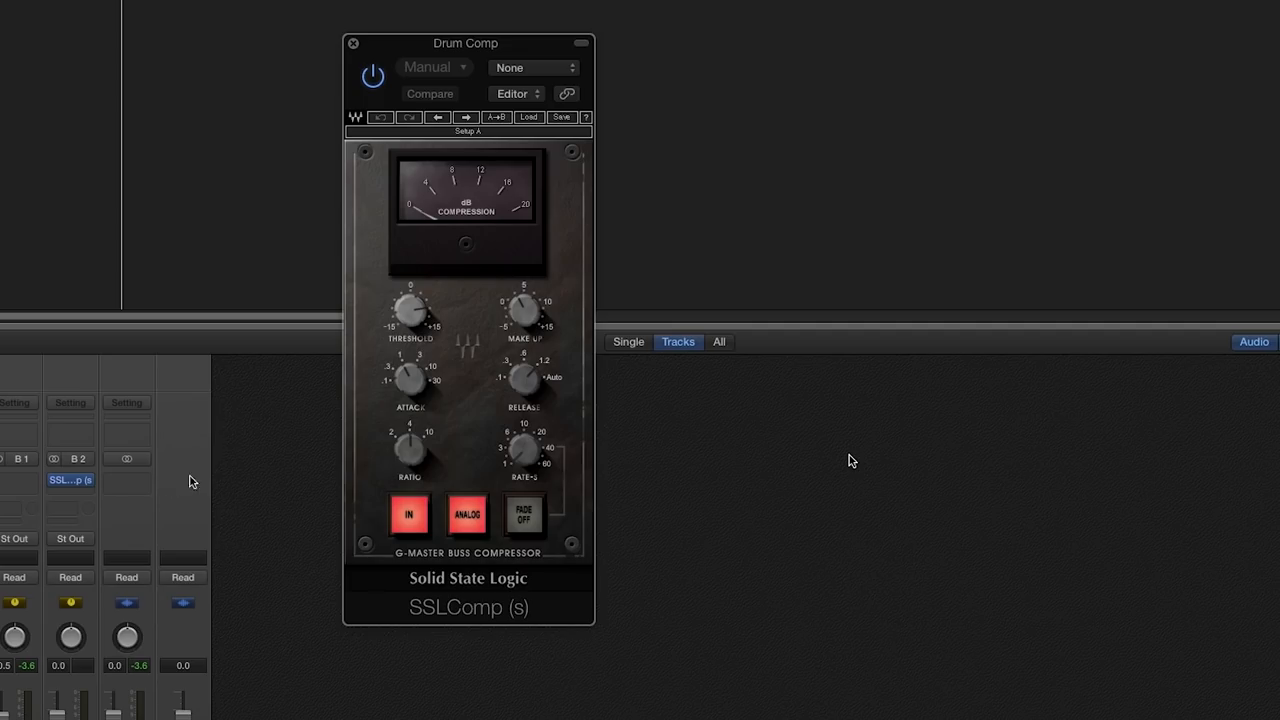
{"action": "left_click", "coordinate": [434, 67]}
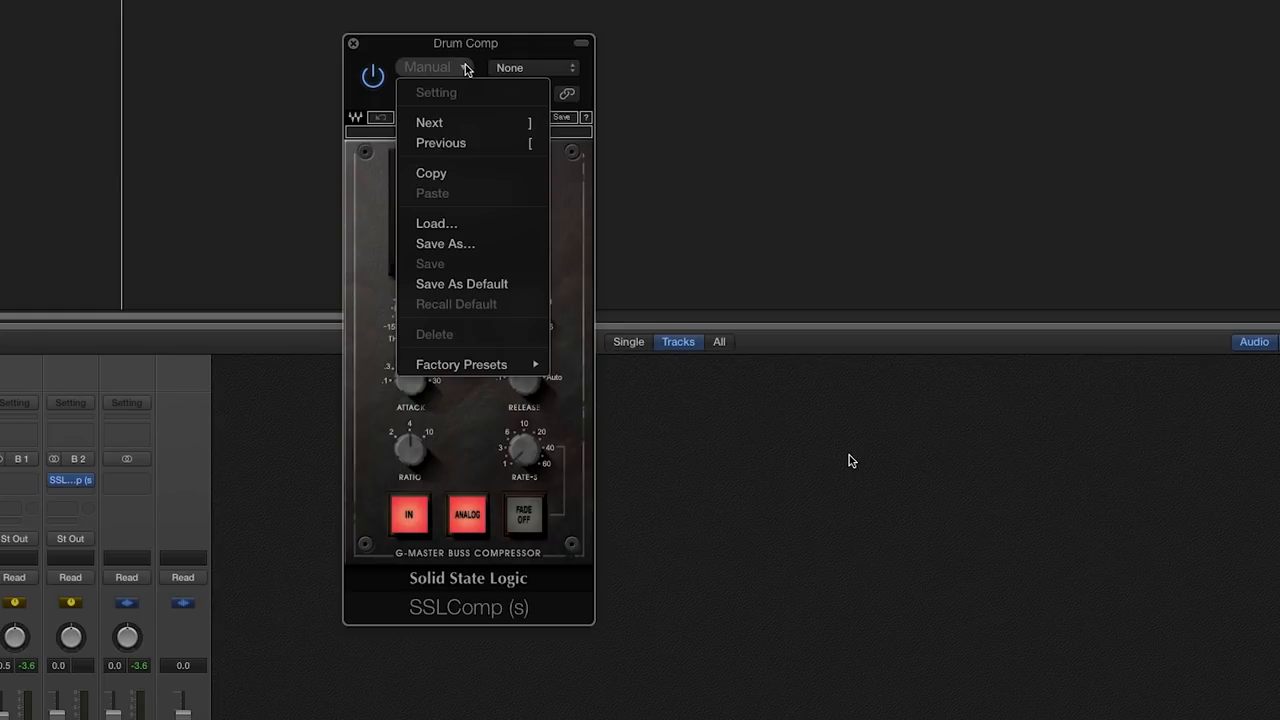
{"action": "mouse_move", "coordinate": [461, 364]}
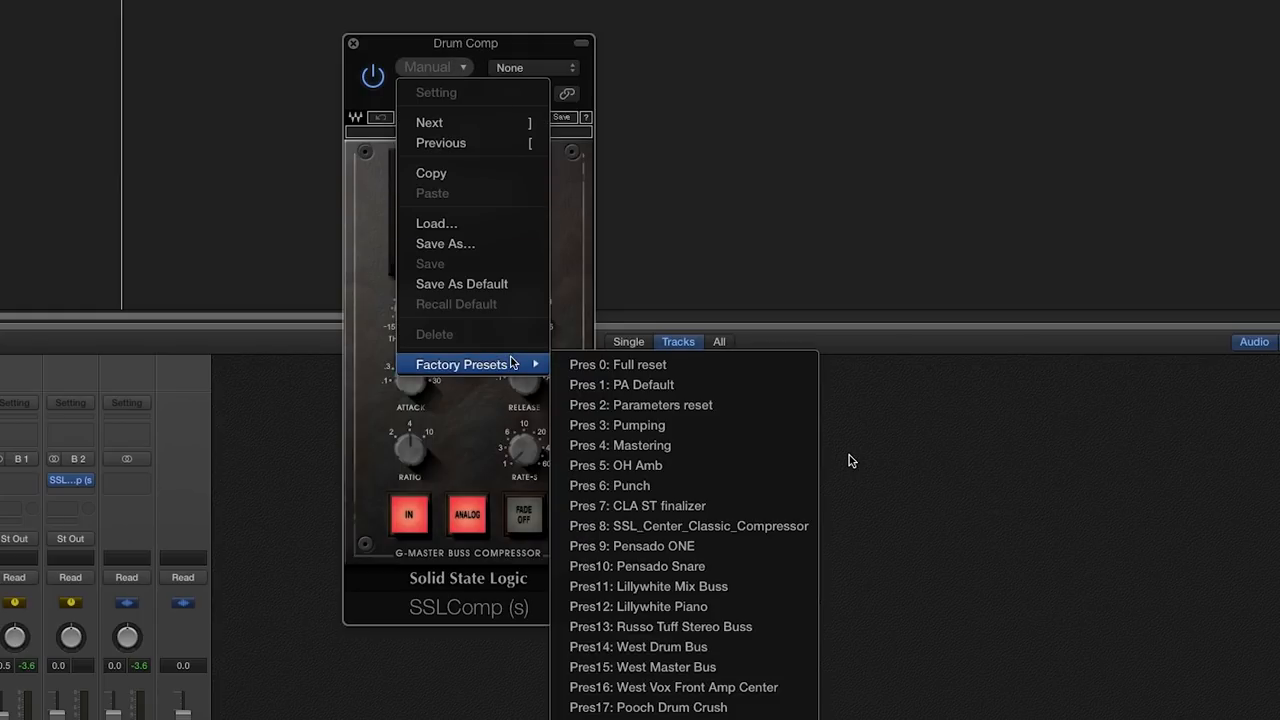
{"action": "mouse_move", "coordinate": [648, 586]}
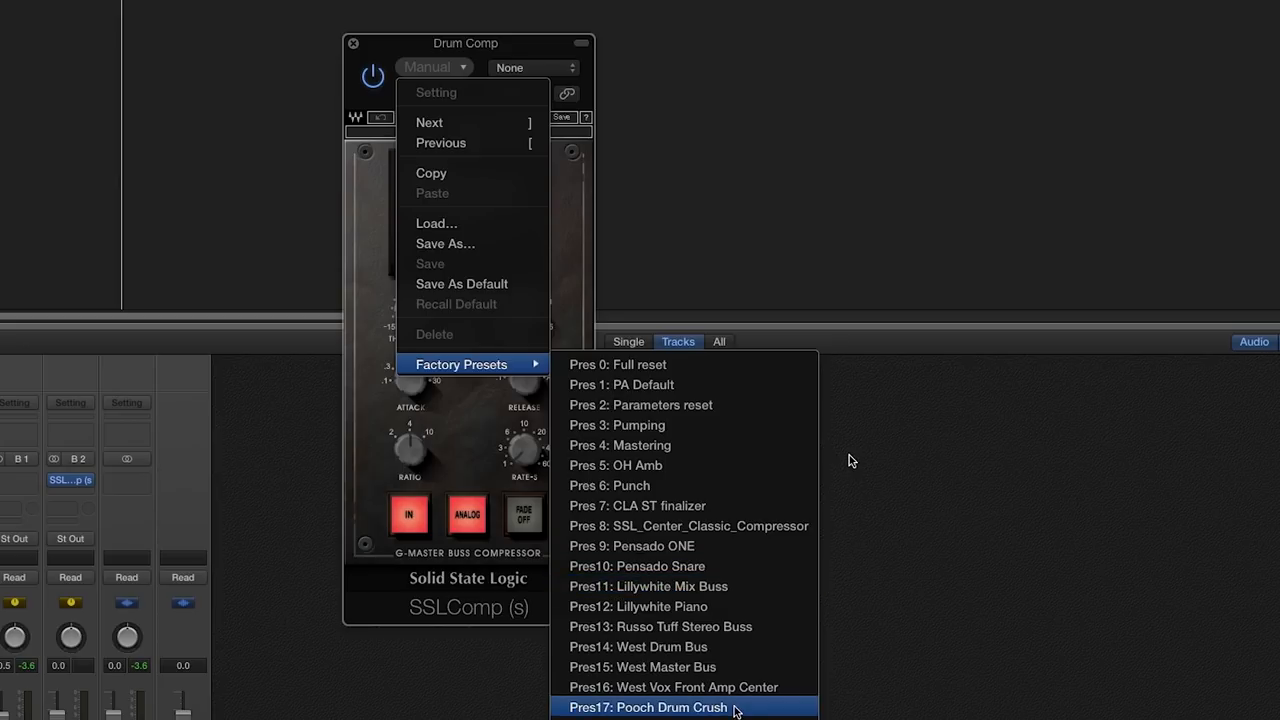
{"action": "left_click", "coordinate": [648, 707]}
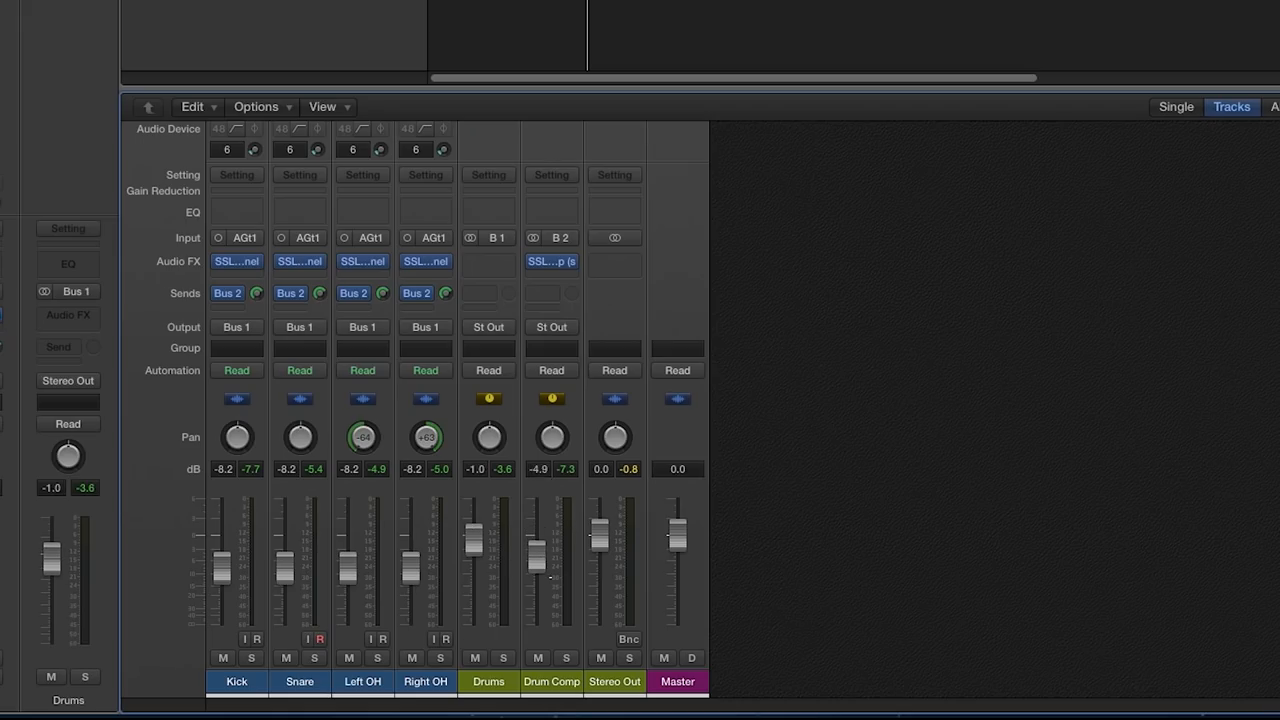
Lower the Drum Comp fader to -6 dB, then raise it to -0.8 dB
{"action": "left_click_drag", "start_coordinate": [537, 550], "coordinate": [537, 557]}
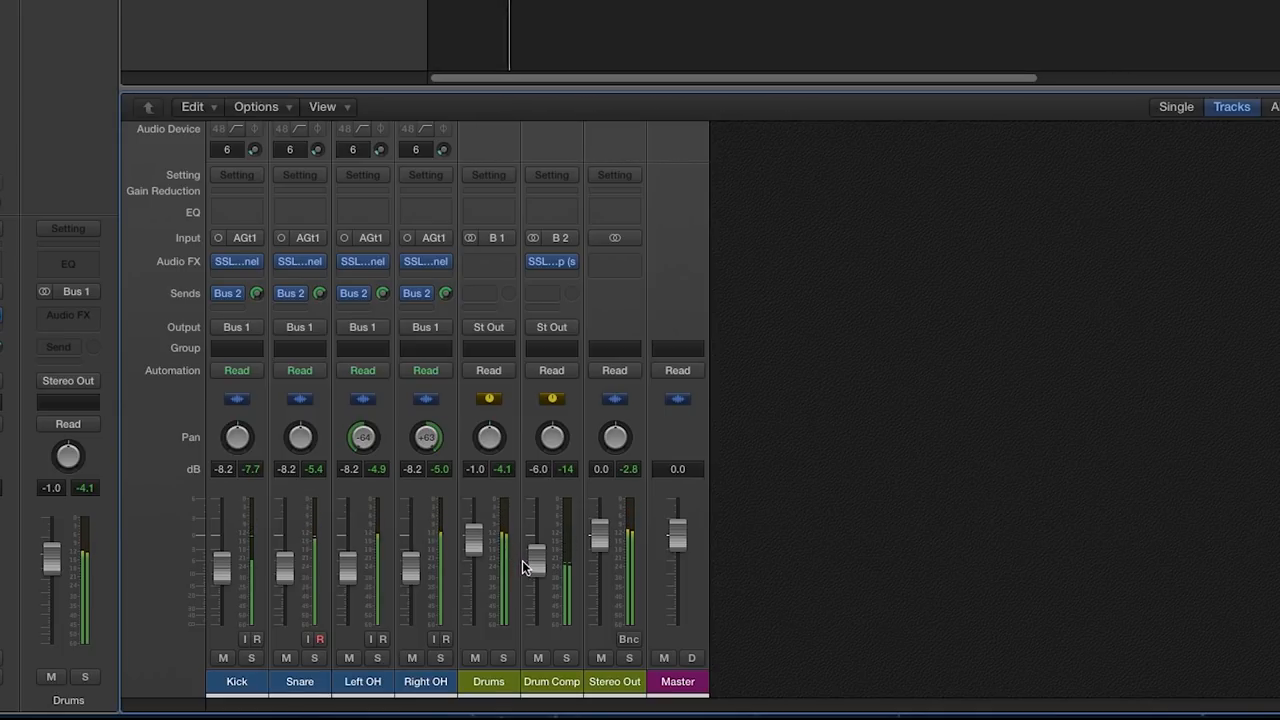
{"action": "left_click_drag", "start_coordinate": [531, 565], "coordinate": [531, 525]}
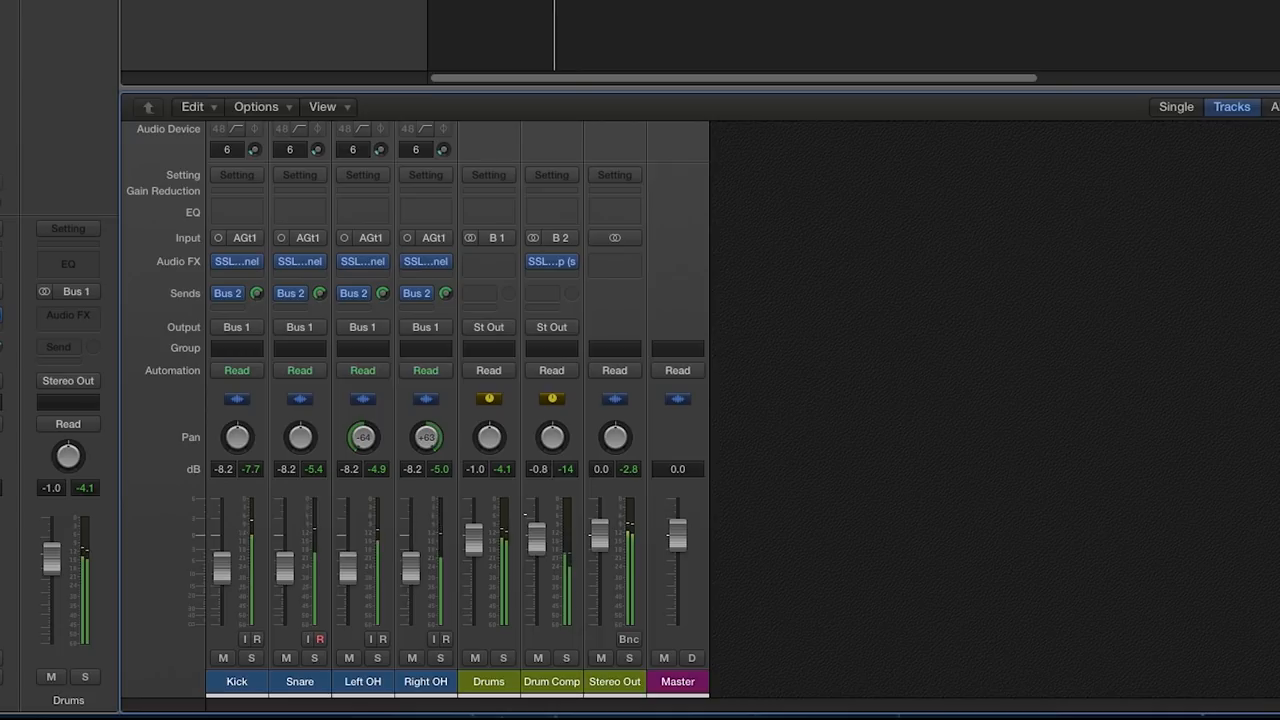